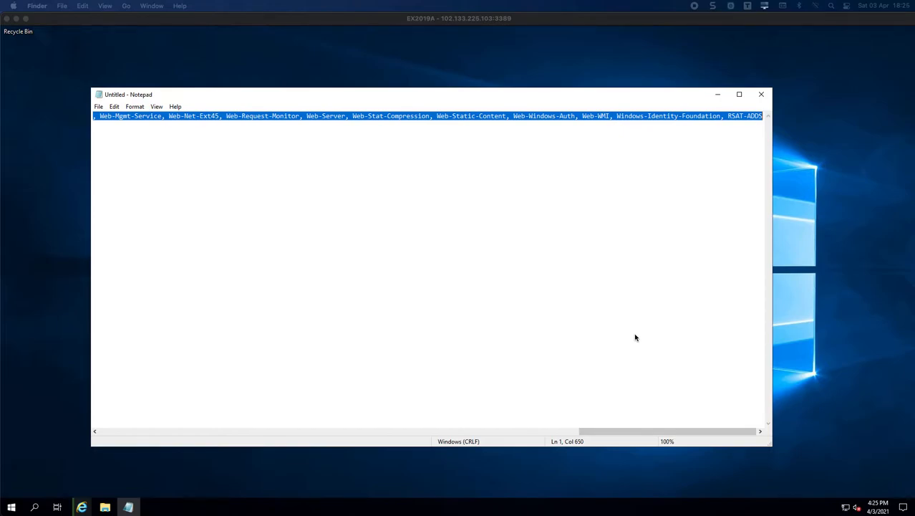
{"action": "mouse_move", "coordinate": [579, 349]}
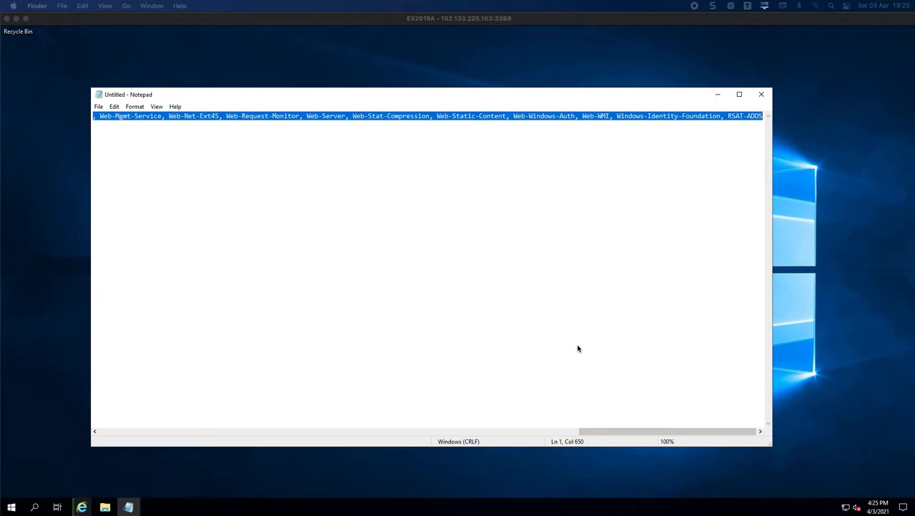
{"action": "mouse_move", "coordinate": [328, 173]}
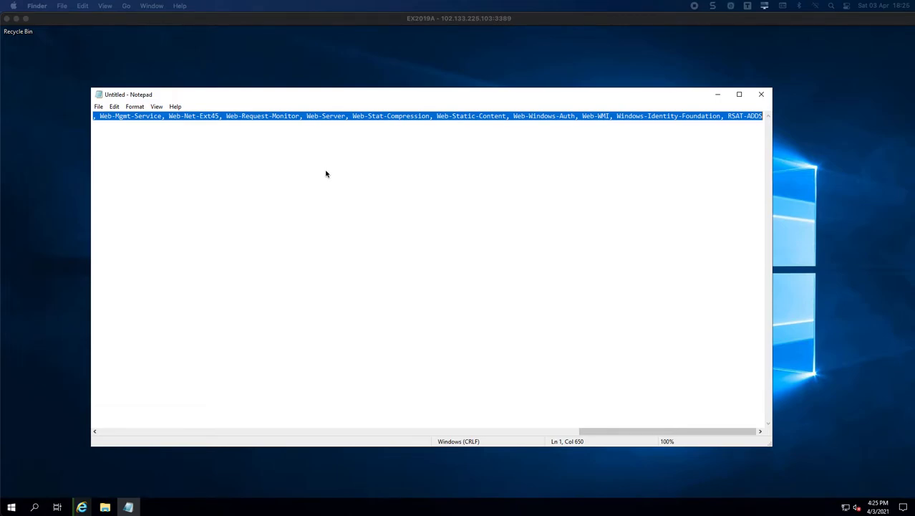
{"action": "mouse_move", "coordinate": [578, 371]}
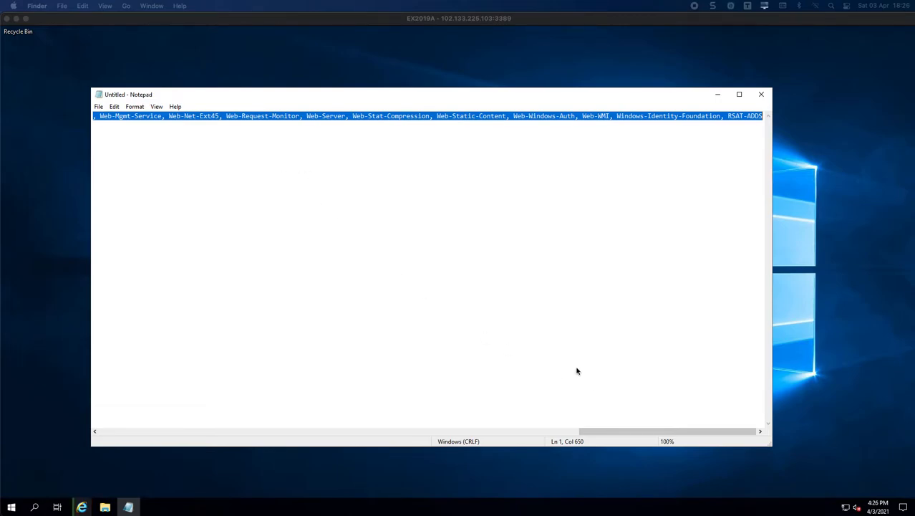
{"action": "mouse_move", "coordinate": [414, 331]}
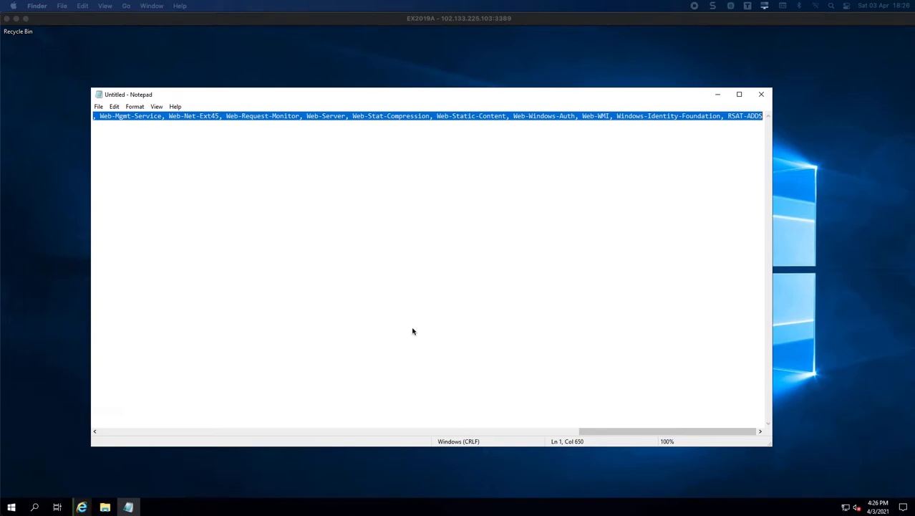
{"action": "mouse_move", "coordinate": [407, 372]}
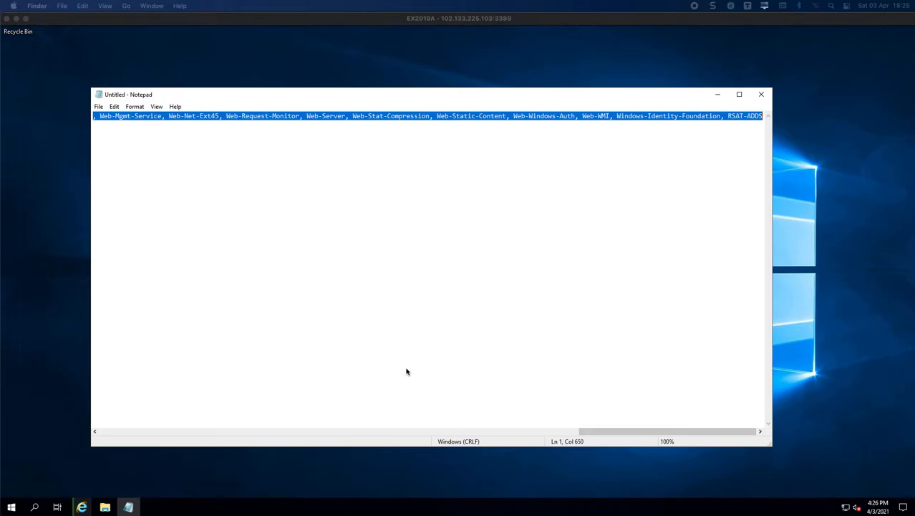
{"action": "mouse_move", "coordinate": [343, 372]}
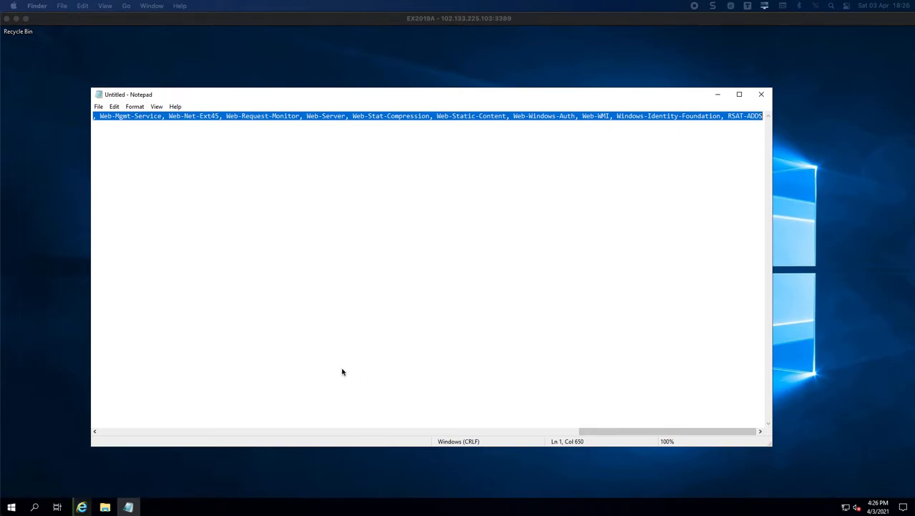
{"action": "mouse_move", "coordinate": [341, 373]}
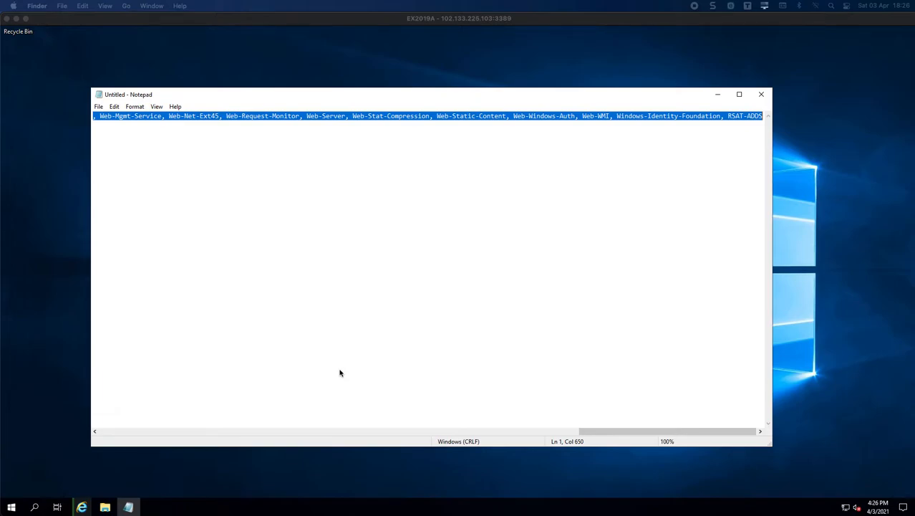
{"action": "mouse_move", "coordinate": [90, 501]}
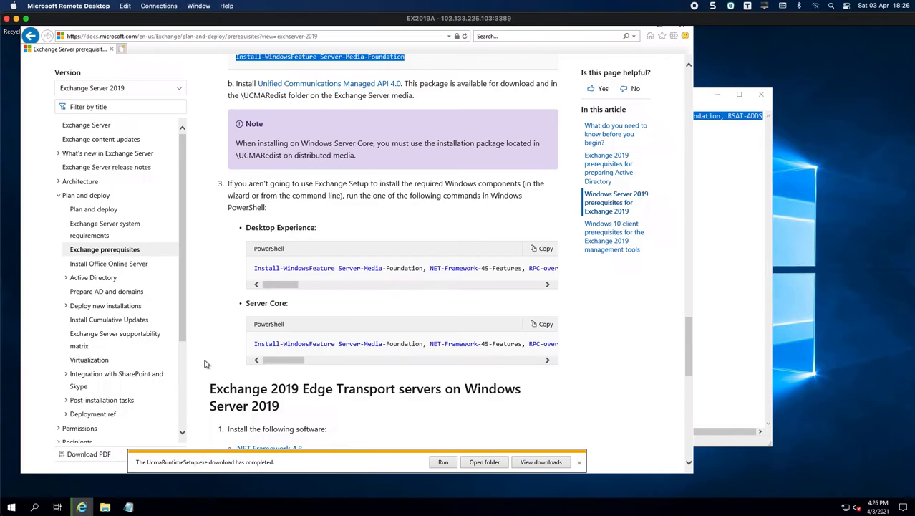
{"action": "mouse_move", "coordinate": [650, 298]}
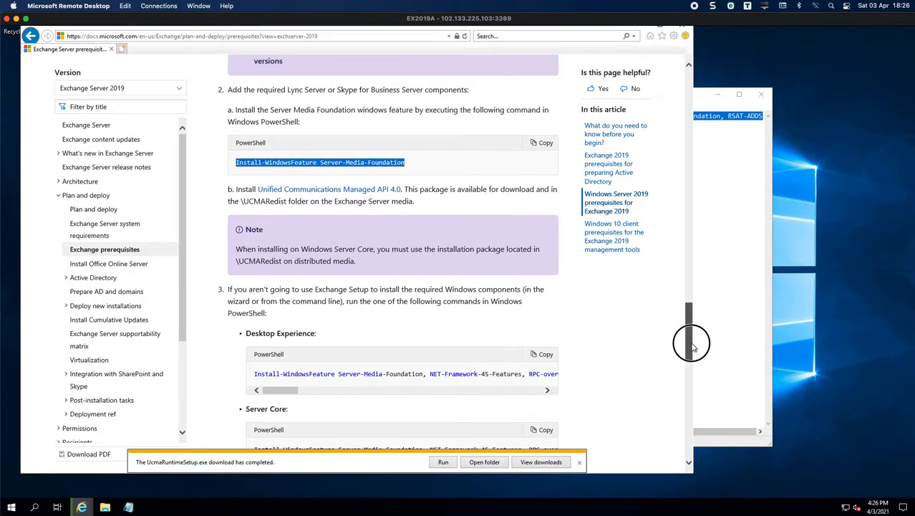
- Read the Exchange 2019 Mailbox server prerequisites for Windows Server 2019, then return to PowerShell
{"action": "scroll", "scroll_direction": "down", "scroll_amount": 3}
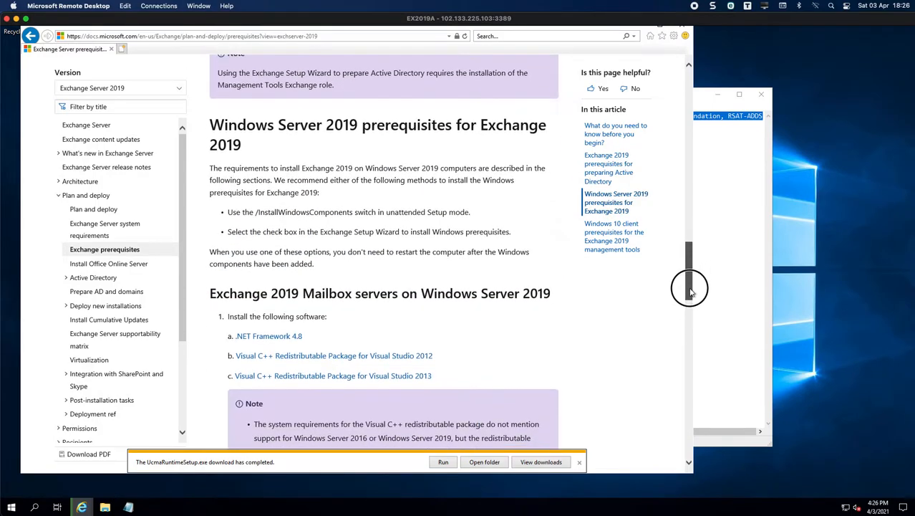
{"action": "scroll", "scroll_direction": "down", "scroll_amount": 3}
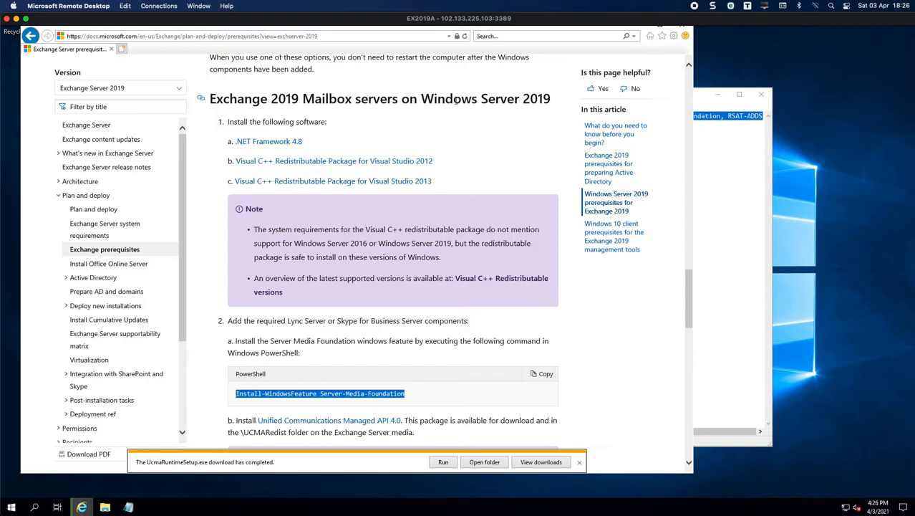
{"action": "double_click", "coordinate": [536, 98]}
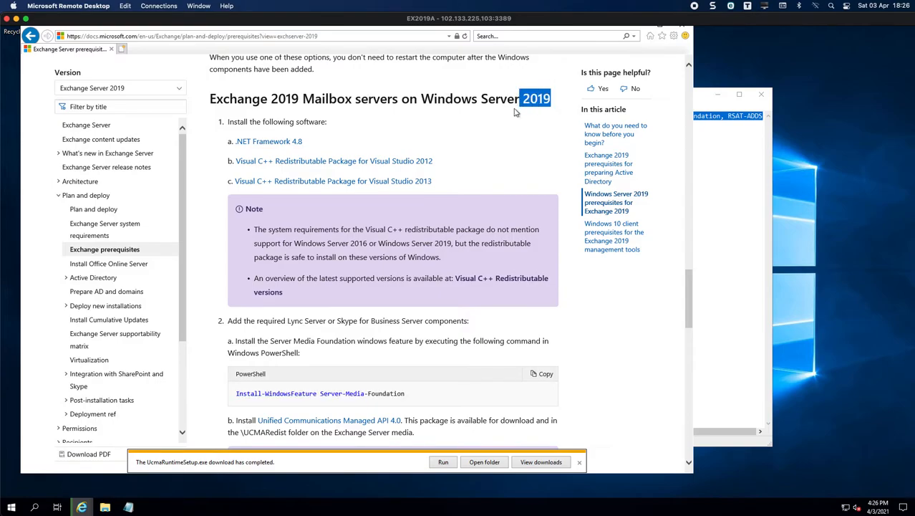
{"action": "mouse_move", "coordinate": [261, 145]}
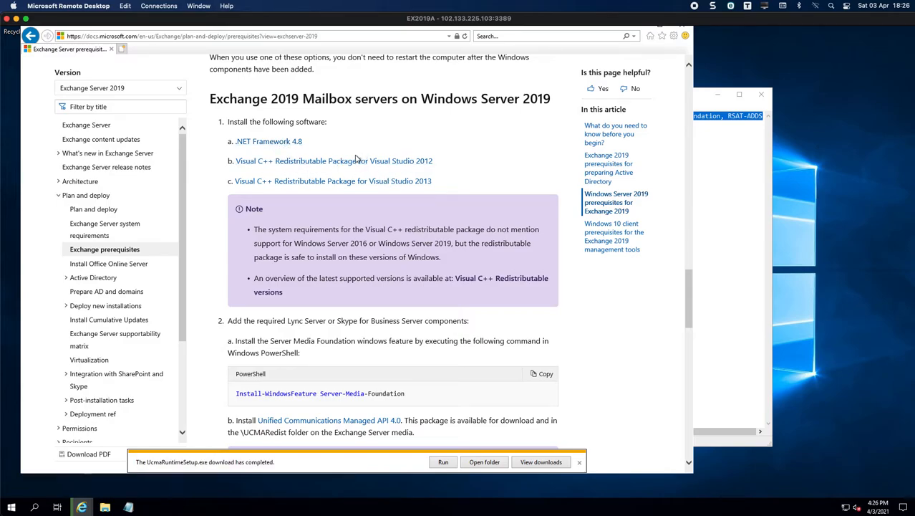
{"action": "mouse_move", "coordinate": [608, 202]}
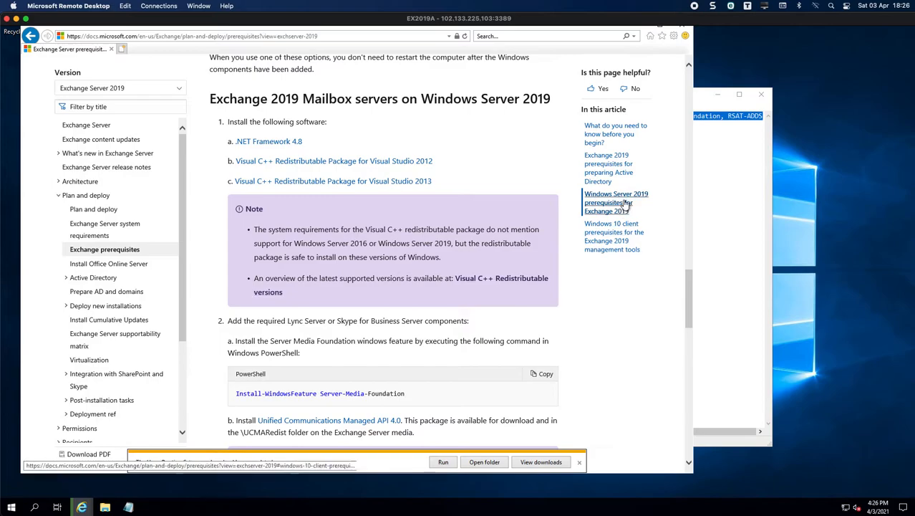
{"action": "scroll", "scroll_direction": "down", "scroll_amount": 3}
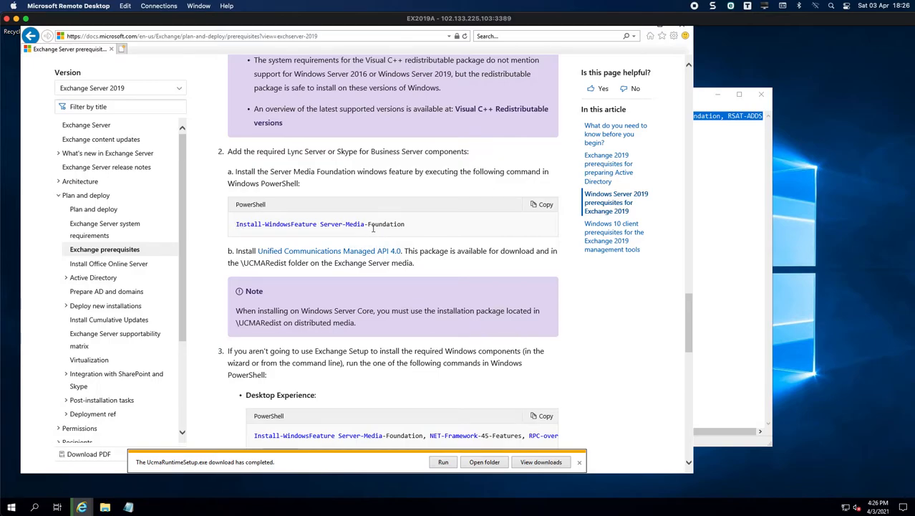
{"action": "scroll", "scroll_direction": "down", "scroll_amount": 3}
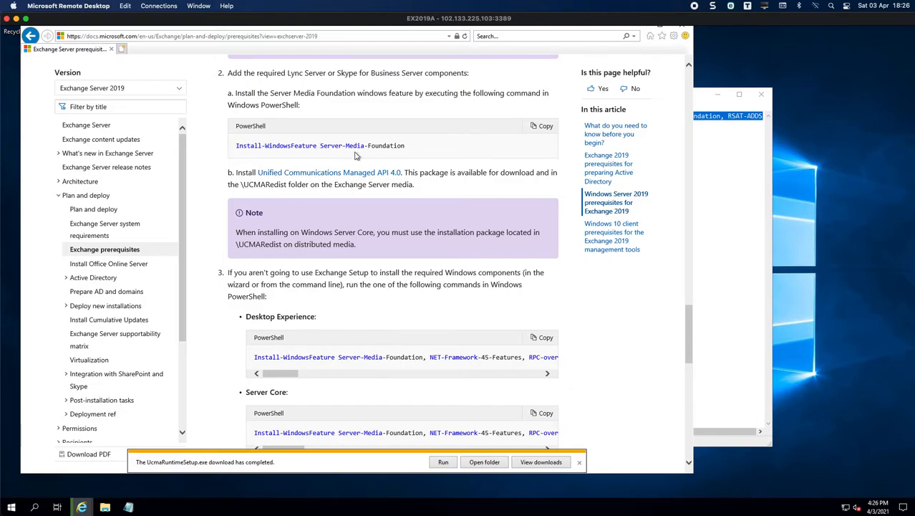
{"action": "mouse_move", "coordinate": [405, 368]}
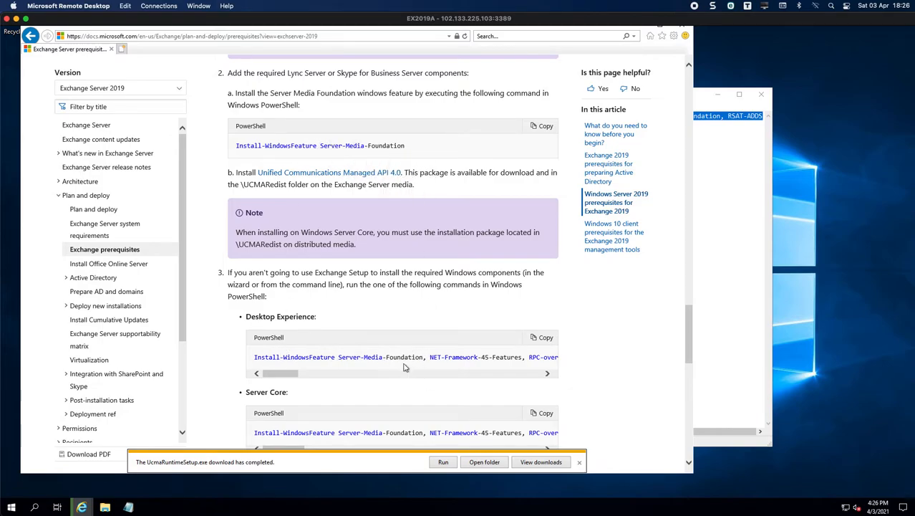
{"action": "mouse_move", "coordinate": [411, 351]}
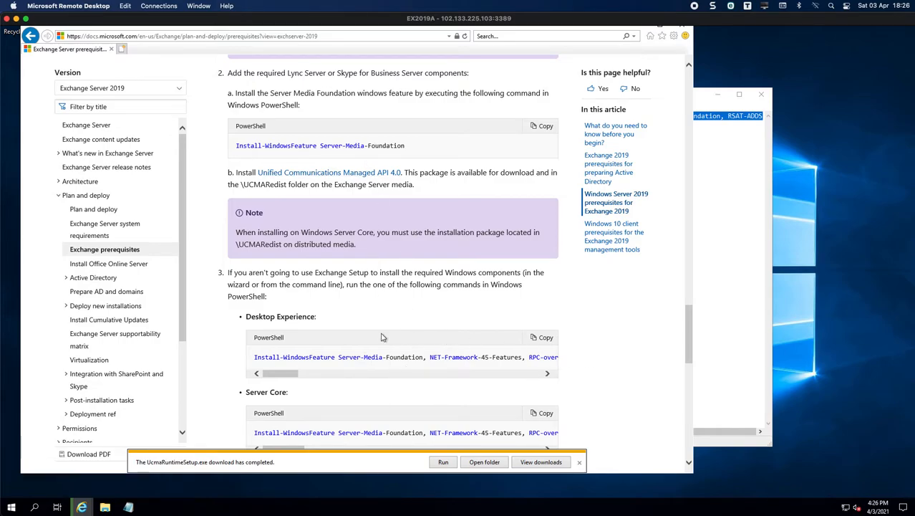
{"action": "mouse_move", "coordinate": [536, 357]}
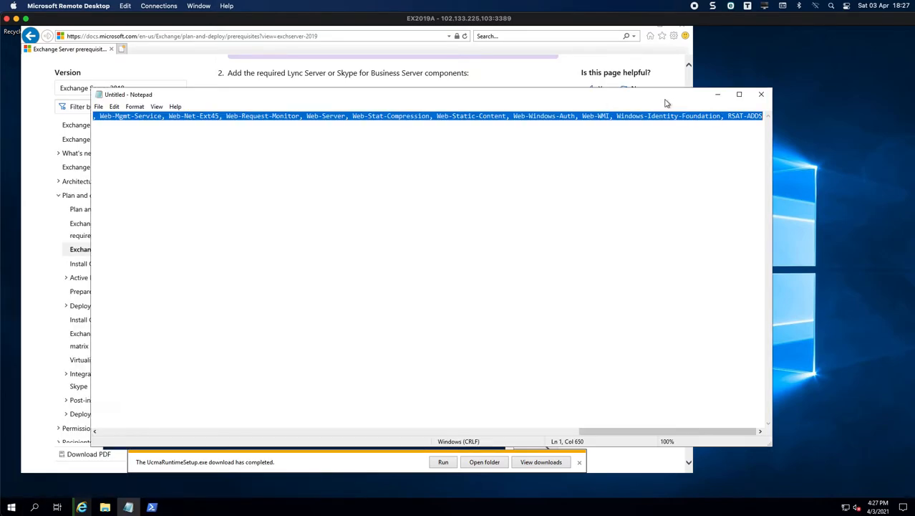
{"action": "mouse_move", "coordinate": [150, 505]}
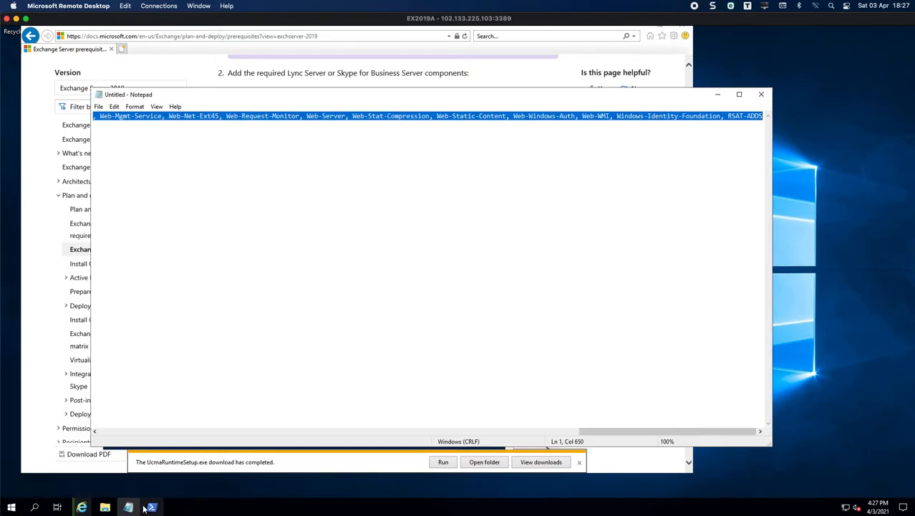
{"action": "left_click", "coordinate": [154, 507]}
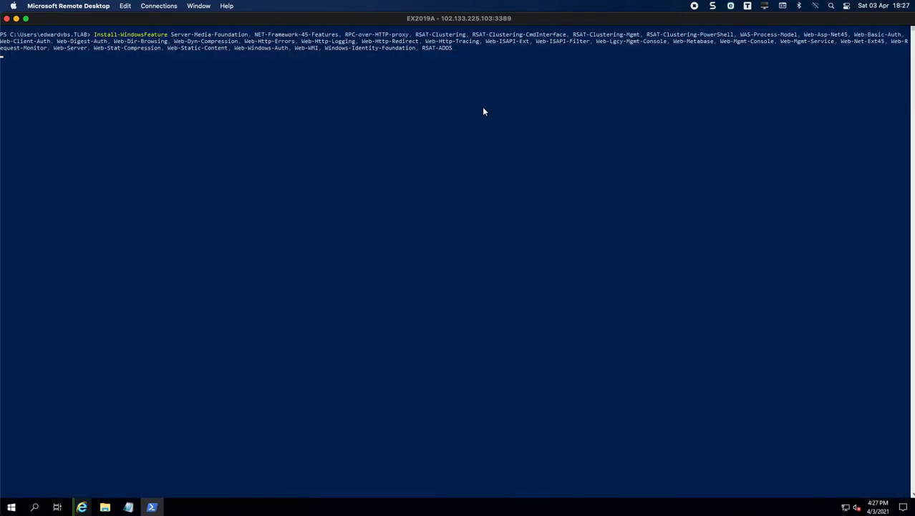
- Run the pasted Install-WindowsFeature prerequisites command in the elevated PowerShell window
{"action": "key", "text": "Return"}
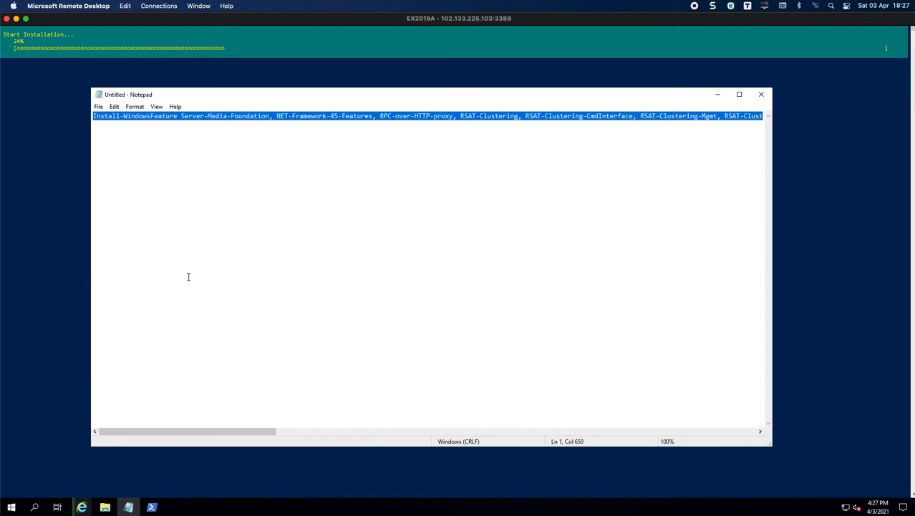
{"action": "left_click", "coordinate": [351, 115]}
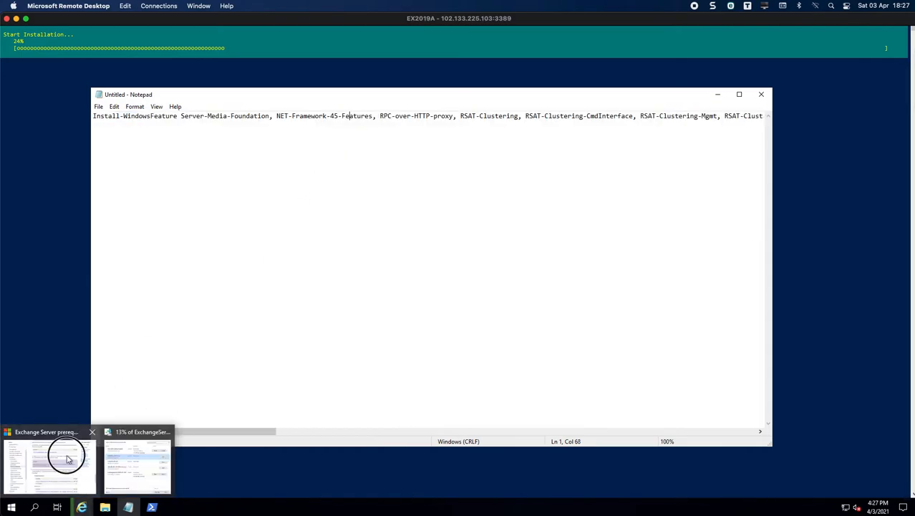
{"action": "left_click", "coordinate": [49, 464]}
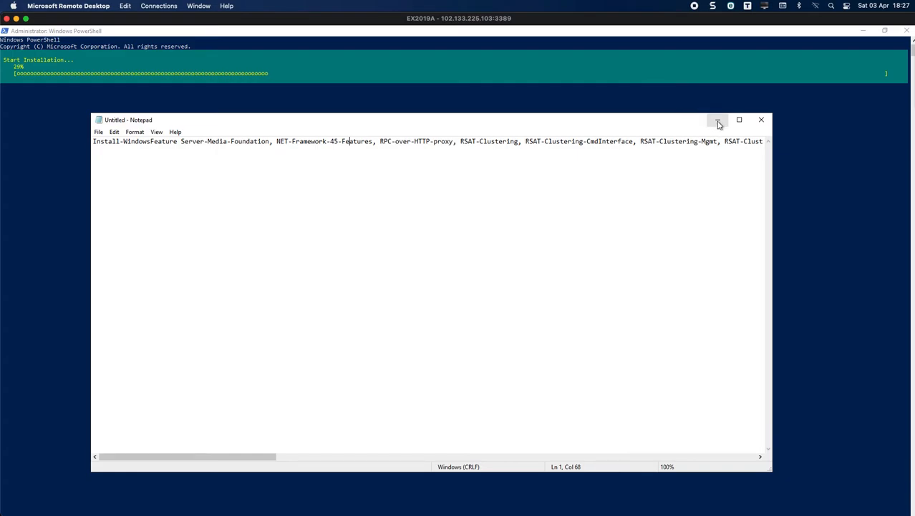
{"action": "mouse_move", "coordinate": [717, 121]}
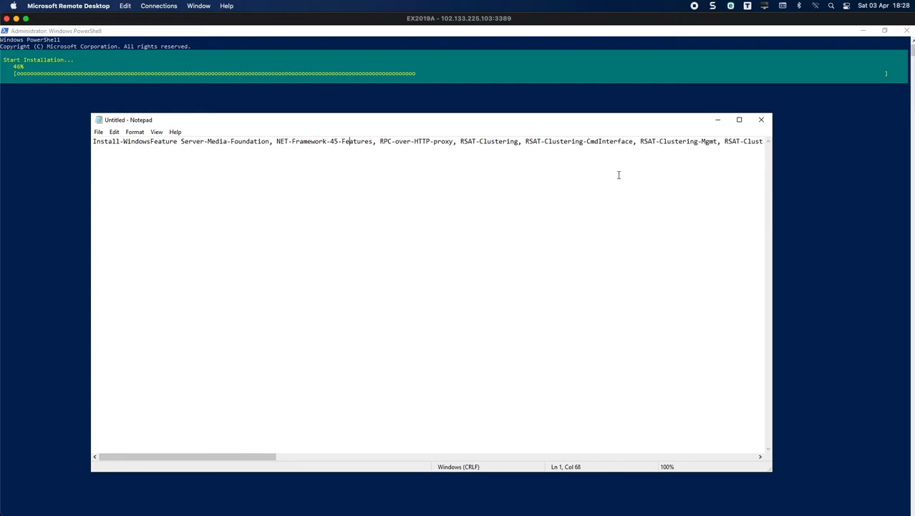
{"action": "mouse_move", "coordinate": [439, 170]}
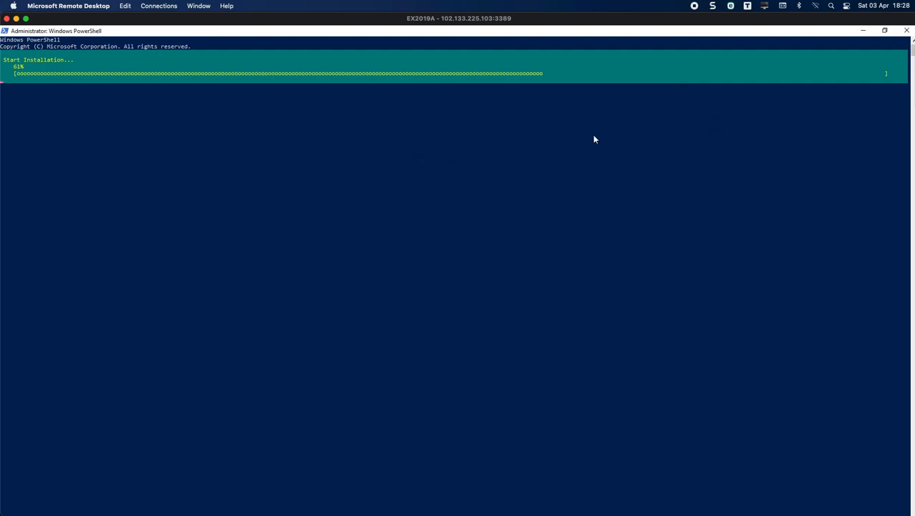
{"action": "mouse_move", "coordinate": [575, 134]}
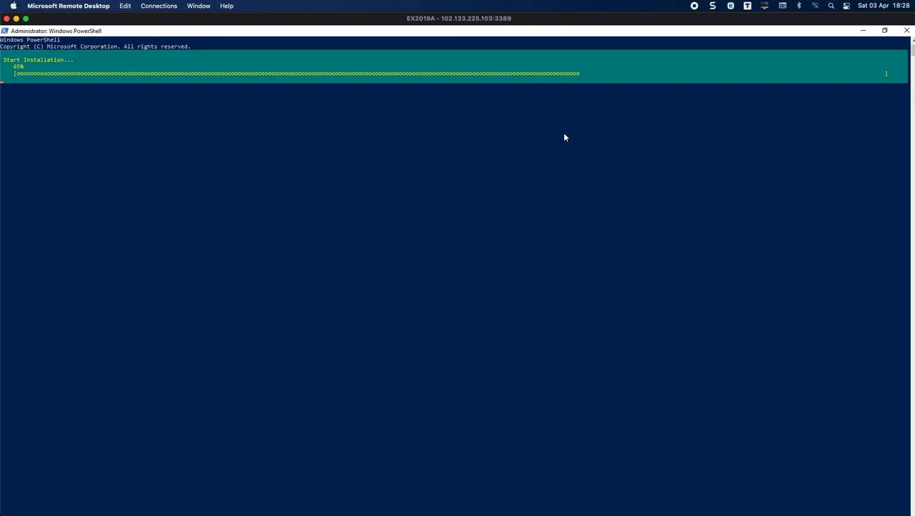
{"action": "mouse_move", "coordinate": [544, 150]}
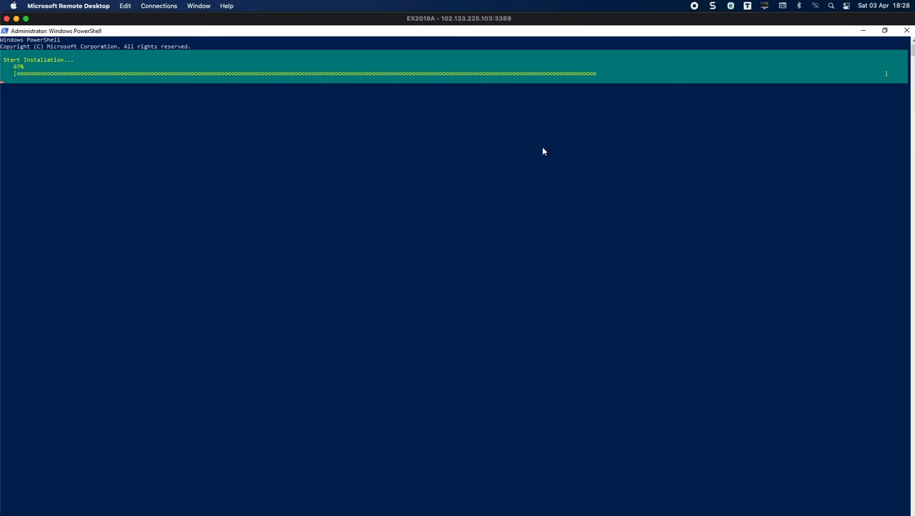